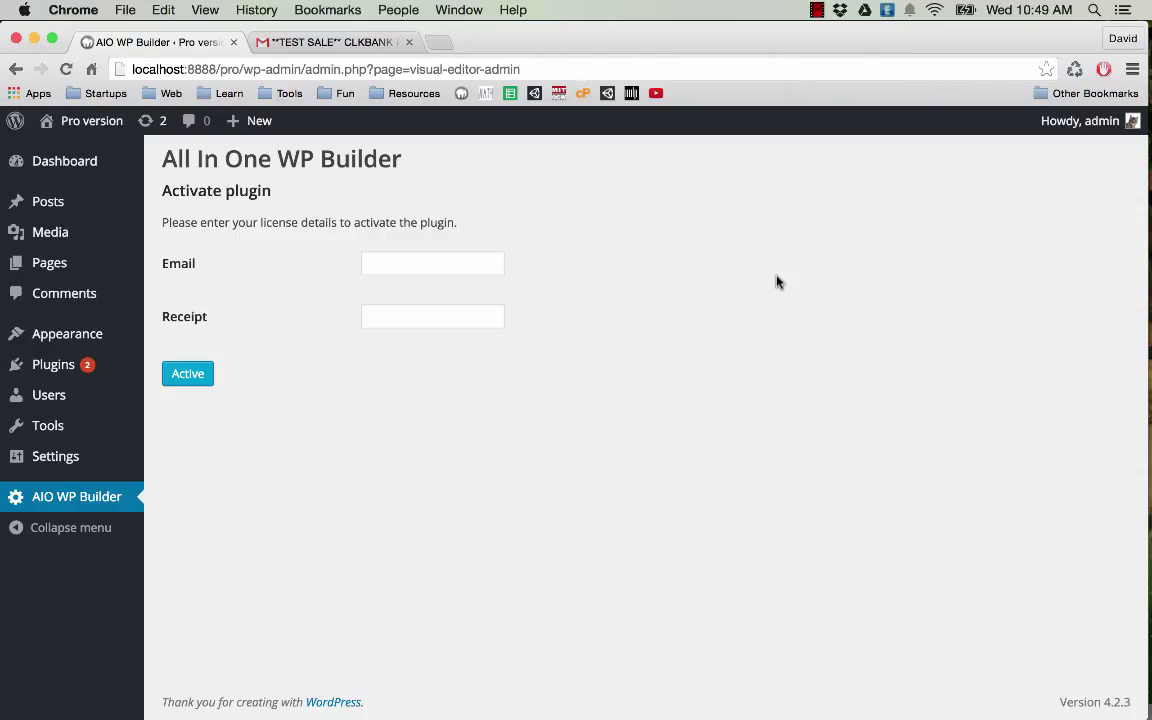
click(330, 42)
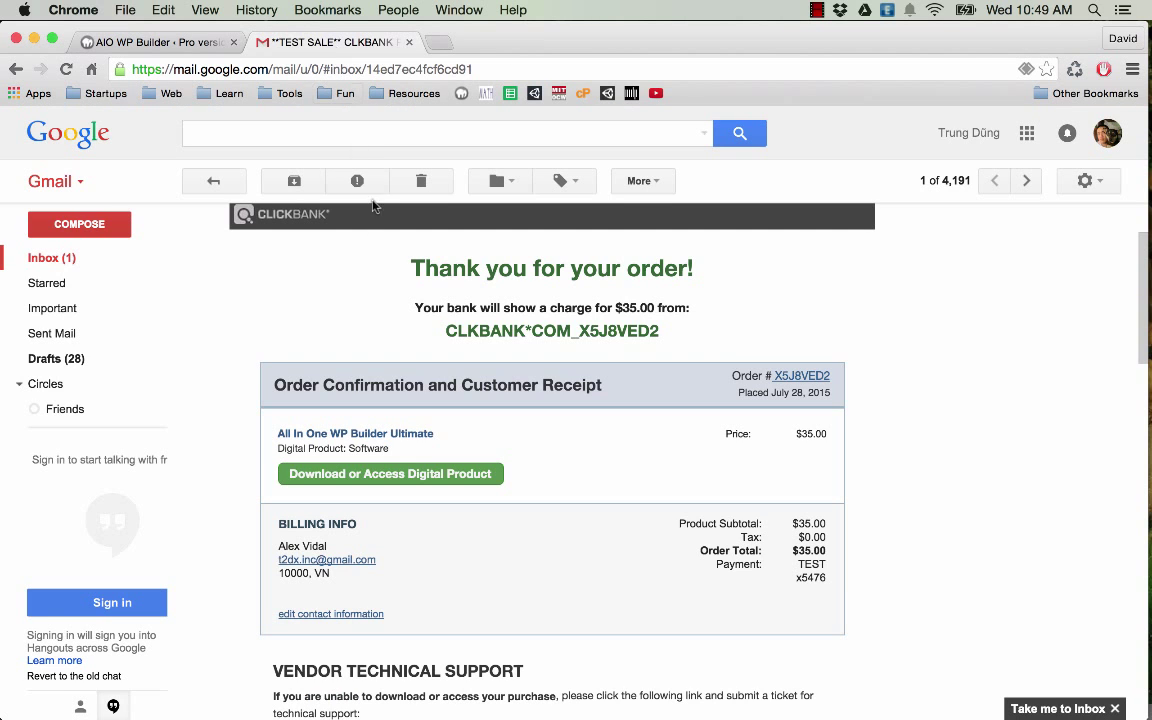
scroll(down, 3)
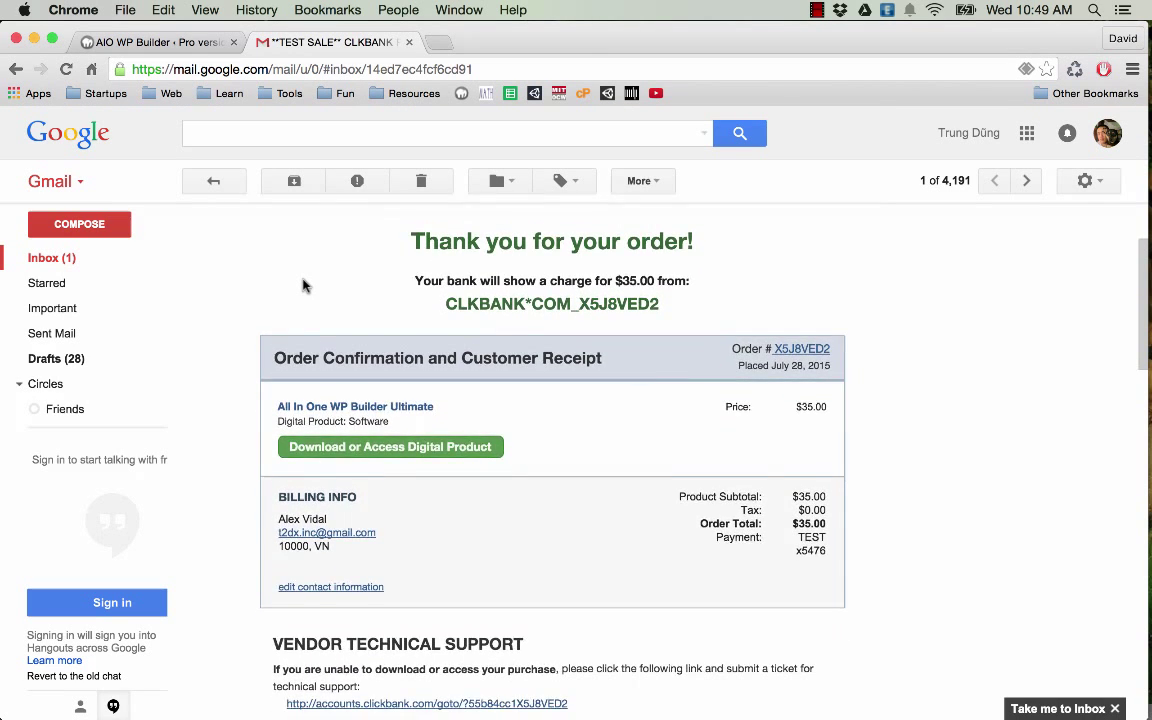
scroll(down, 3)
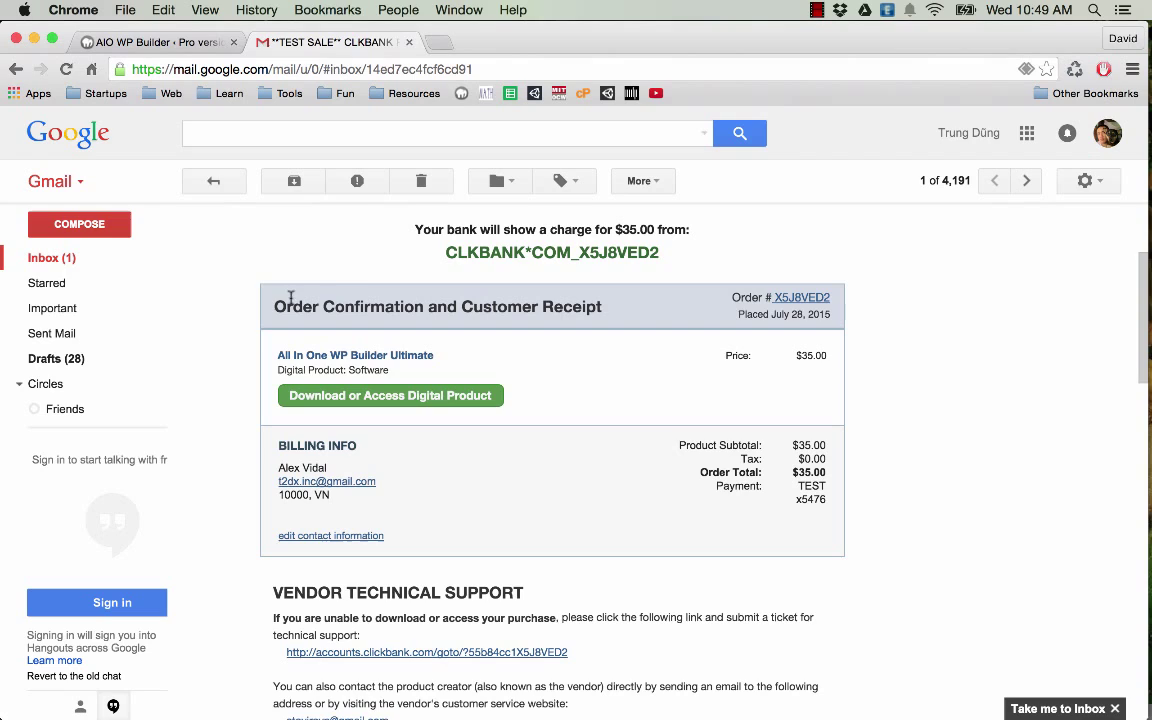
mouse_move(368, 268)
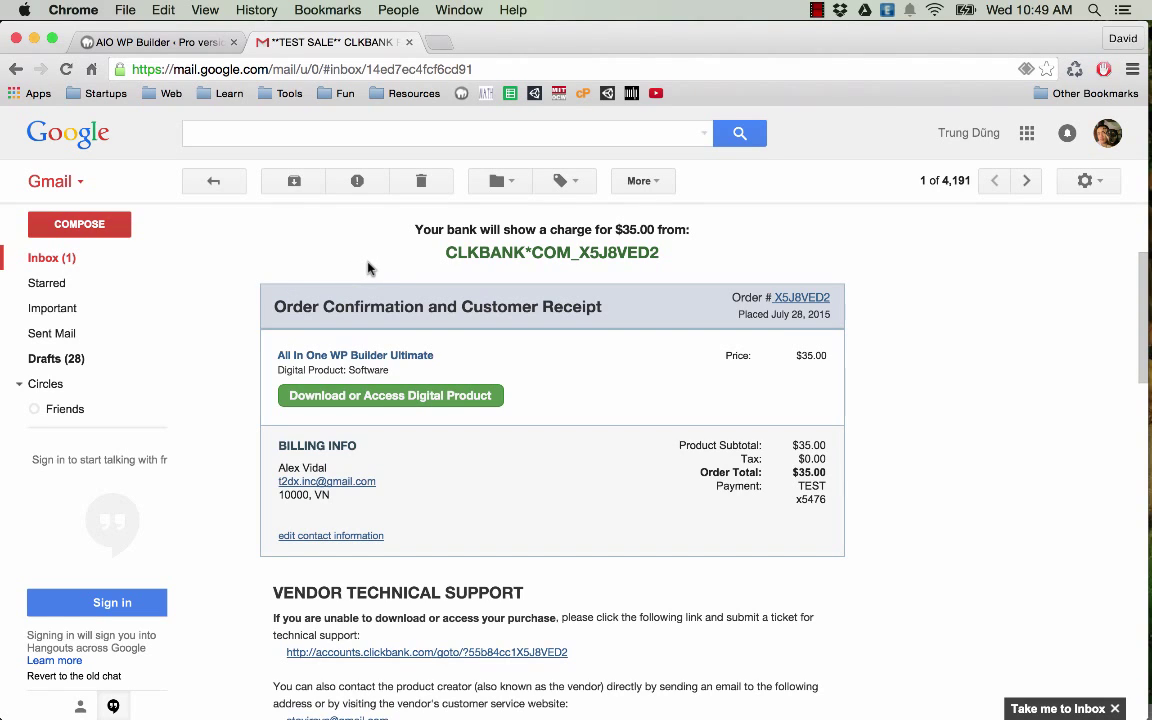
mouse_move(644, 310)
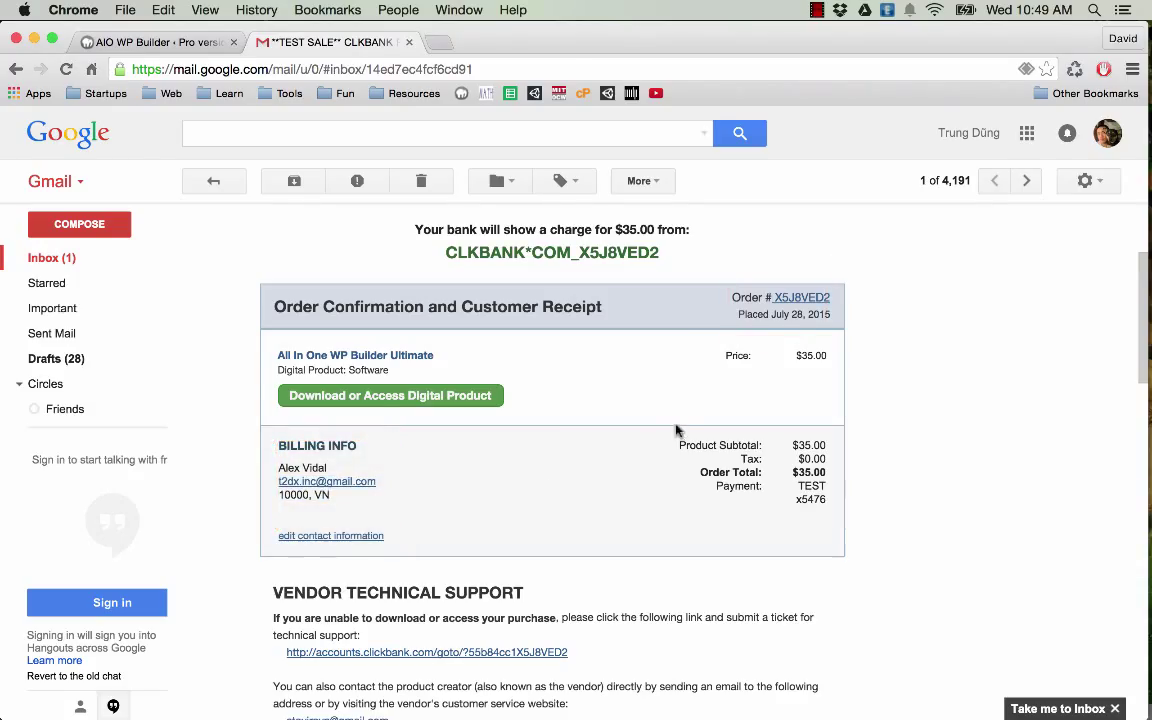
mouse_move(744, 296)
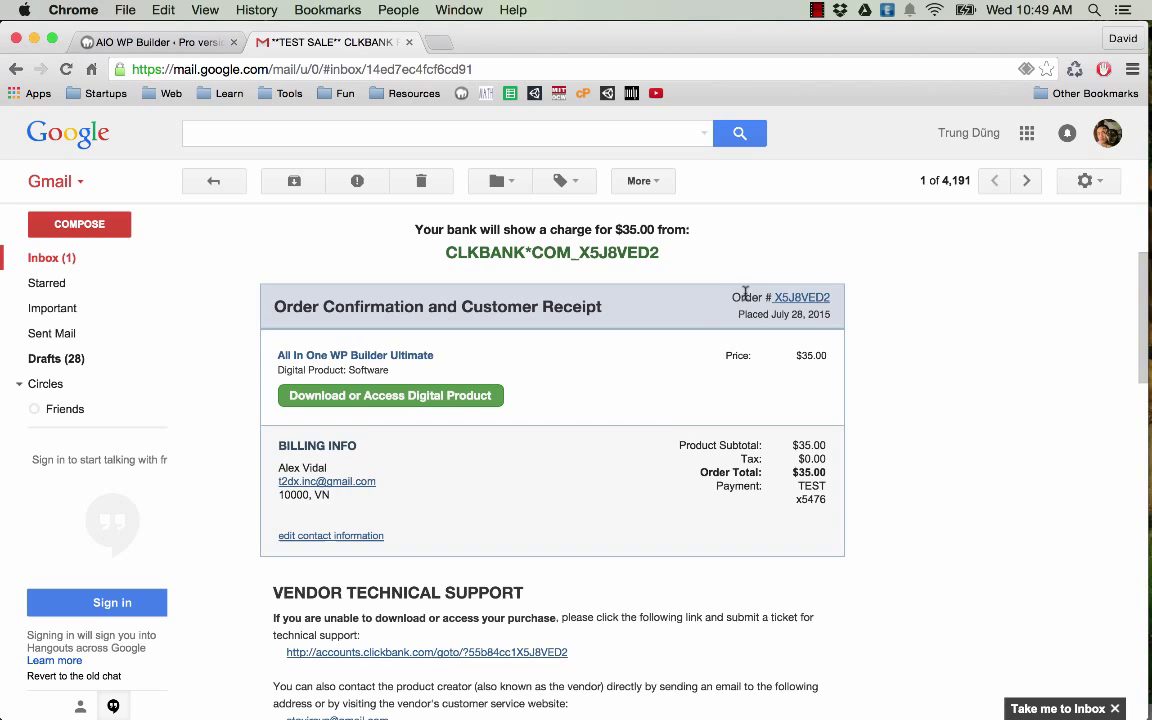
mouse_move(720, 308)
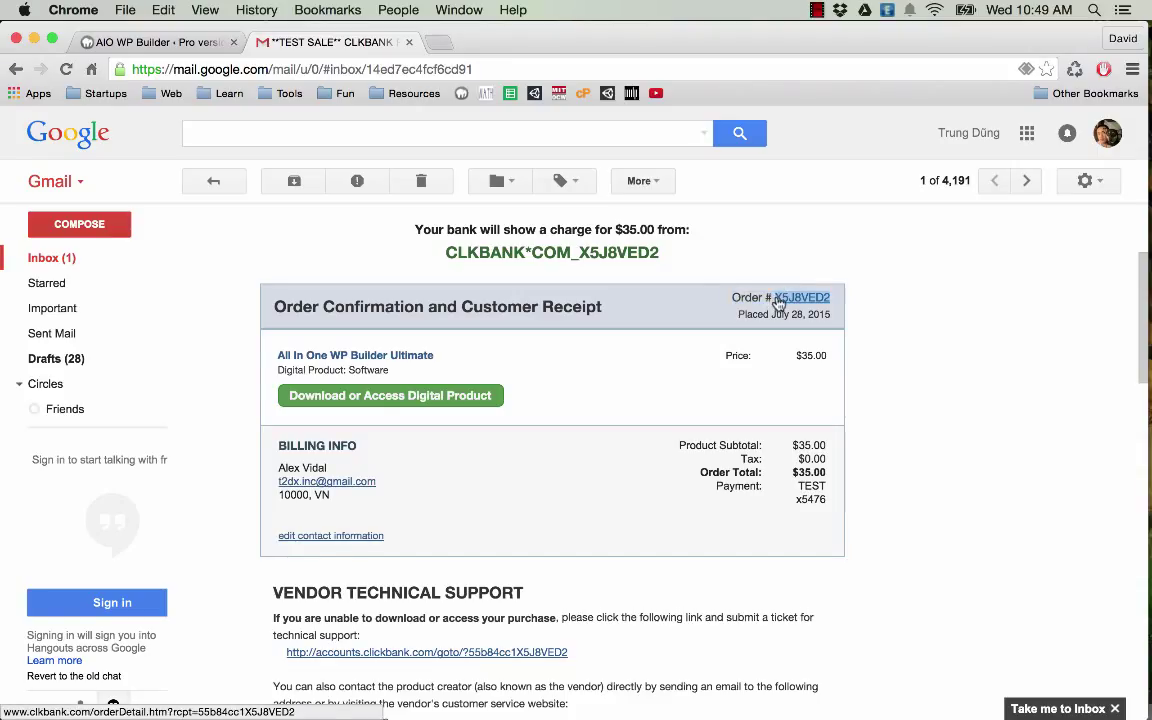
click(156, 42)
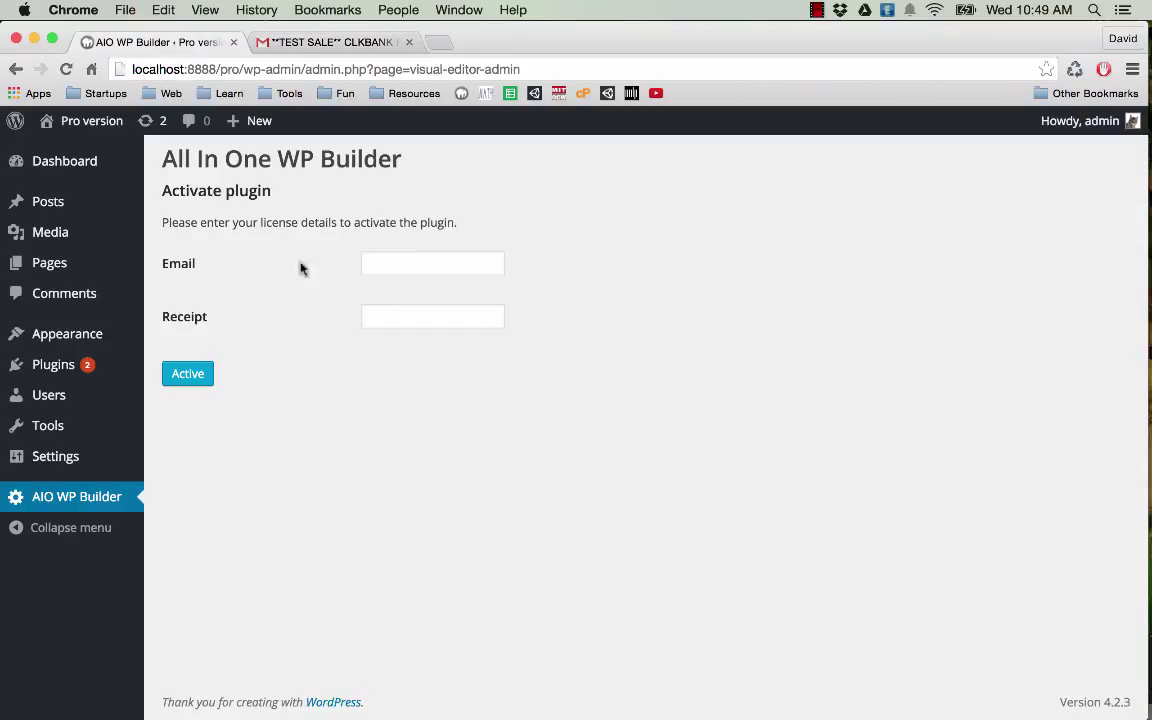
click(432, 316)
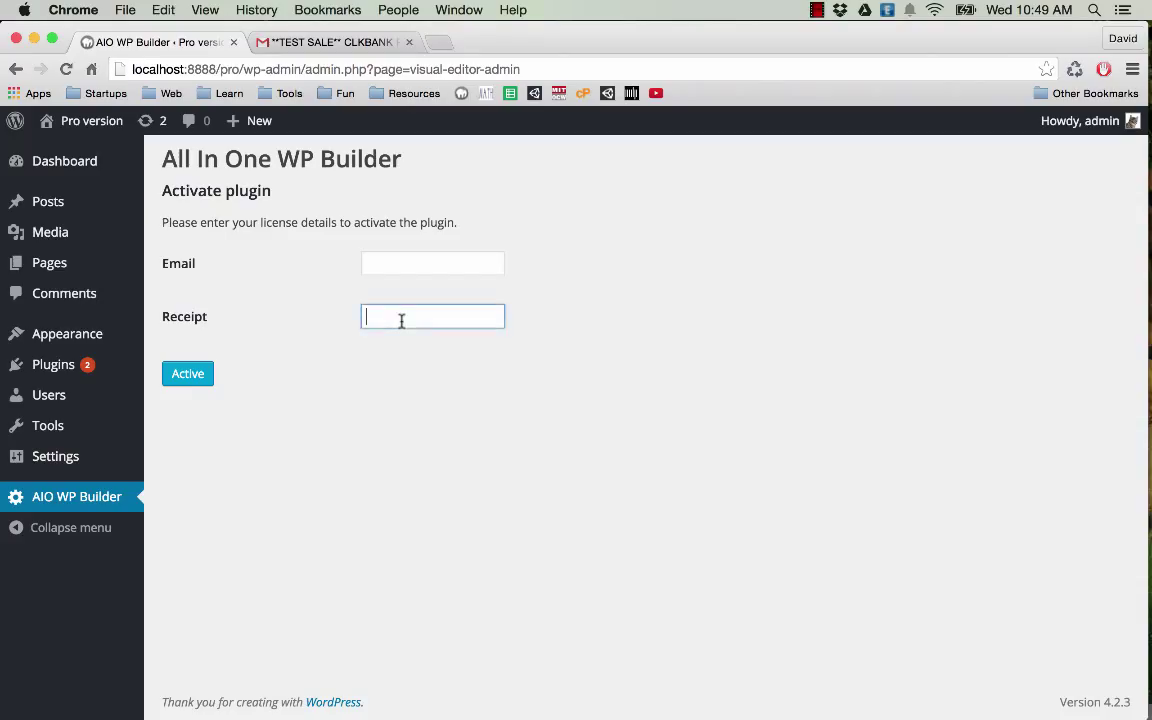
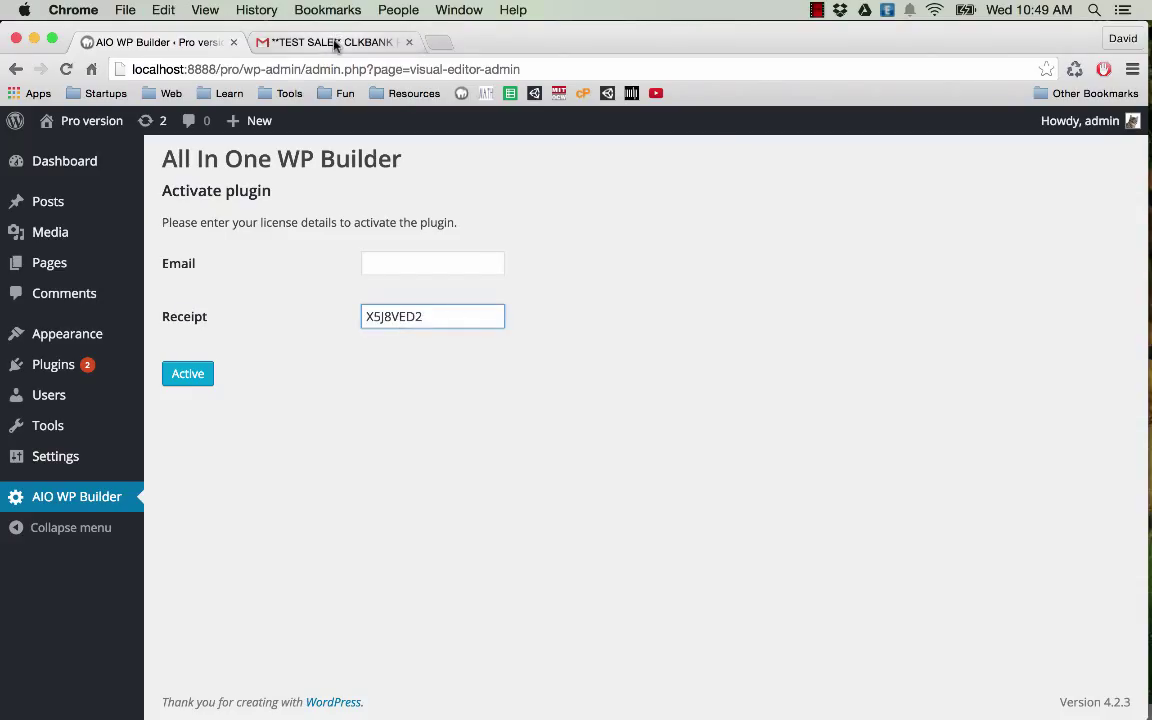
click(330, 42)
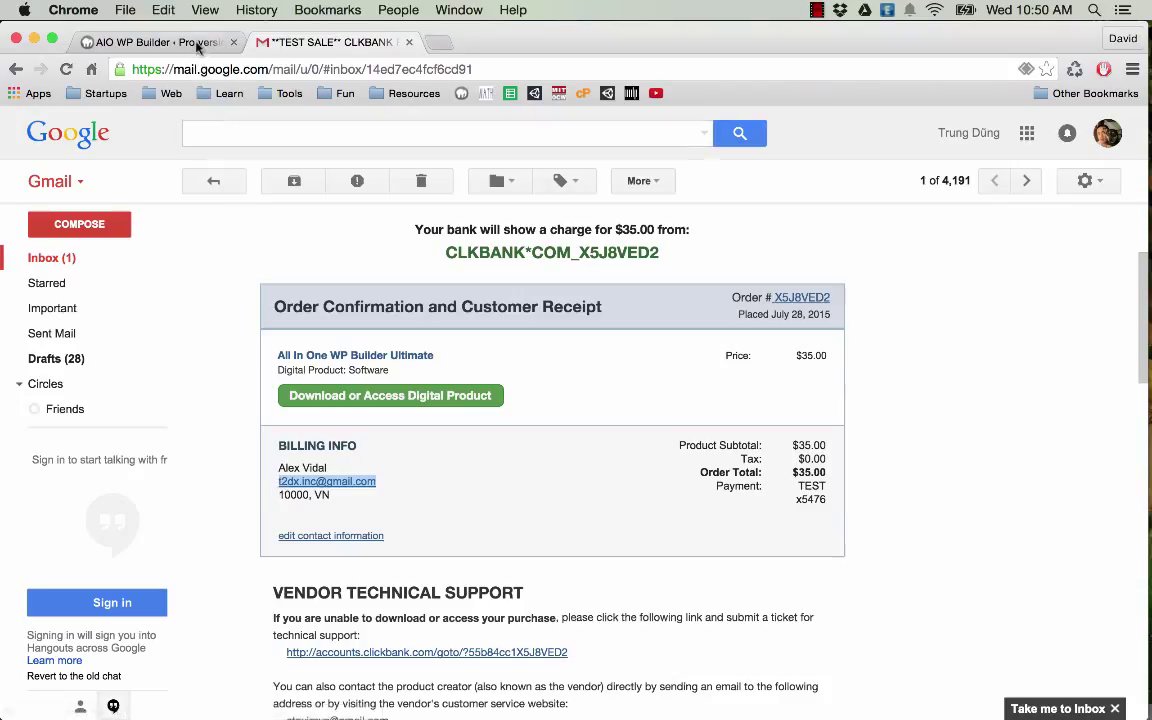
click(150, 42)
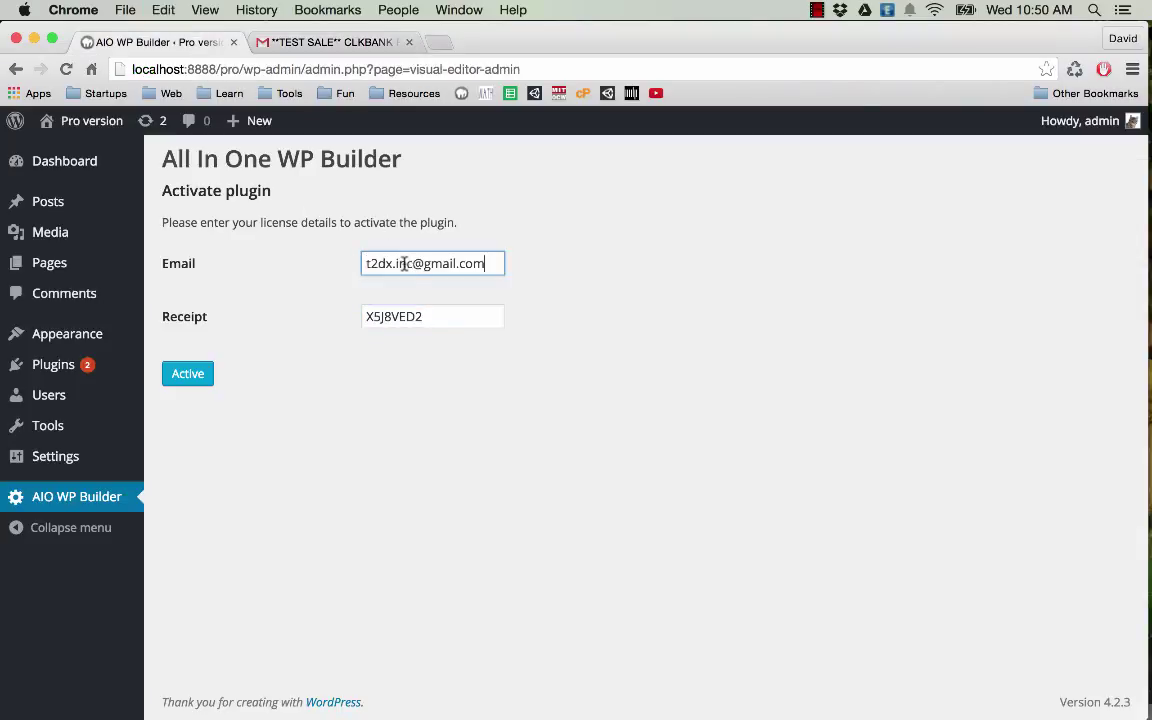
mouse_move(230, 332)
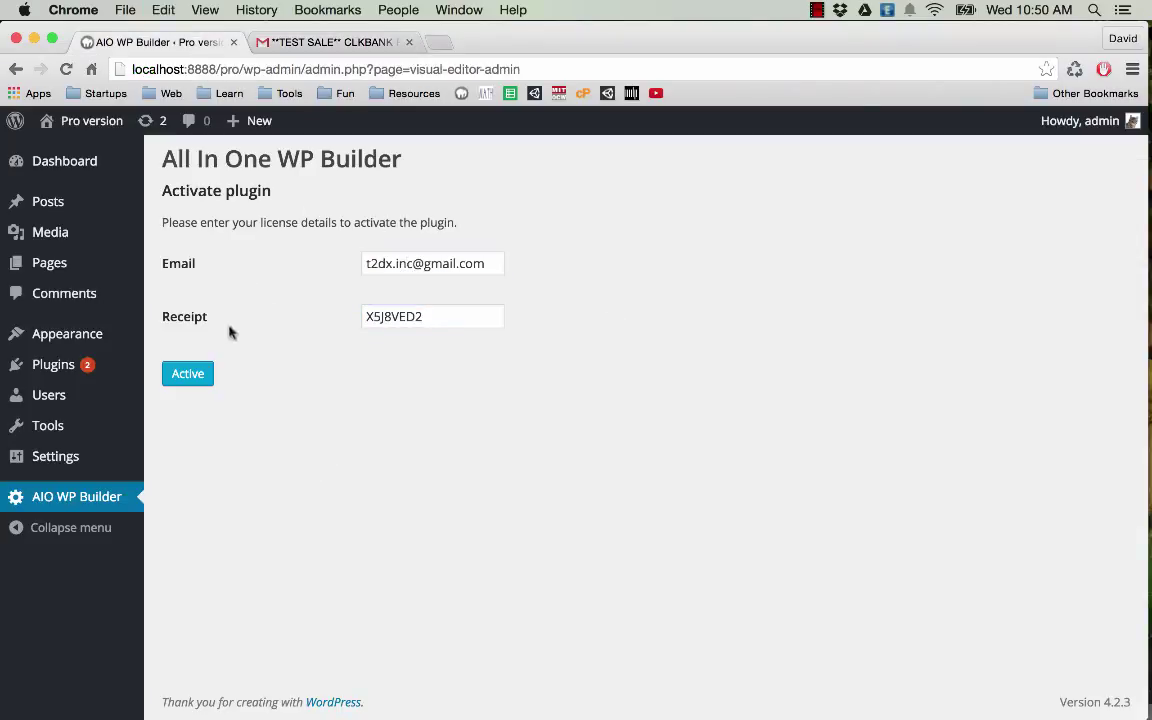
- Submit the Active button to activate the plugin as the ultimate version
click(188, 374)
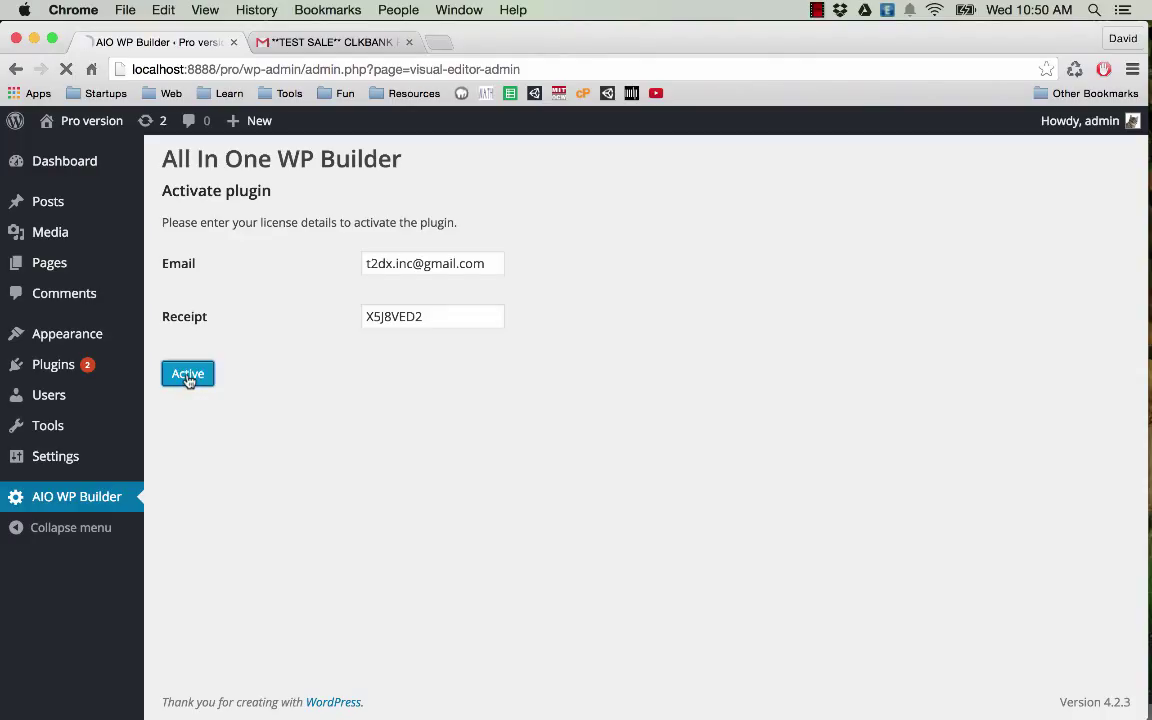
click(188, 374)
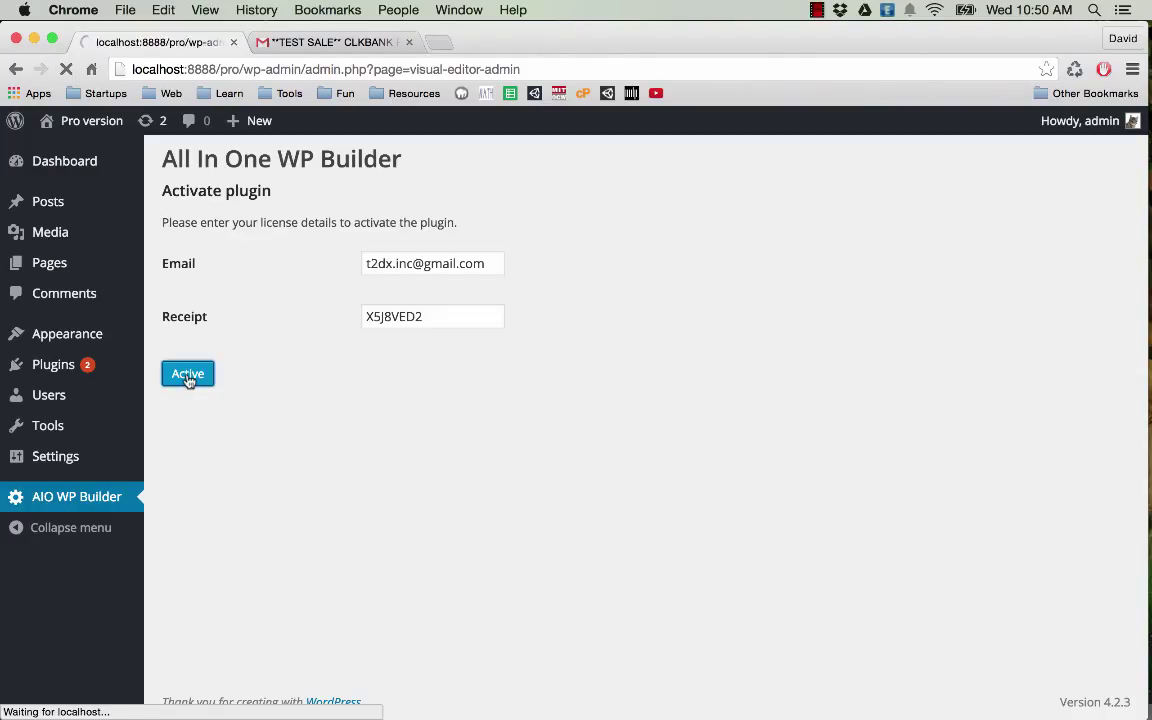
click(188, 374)
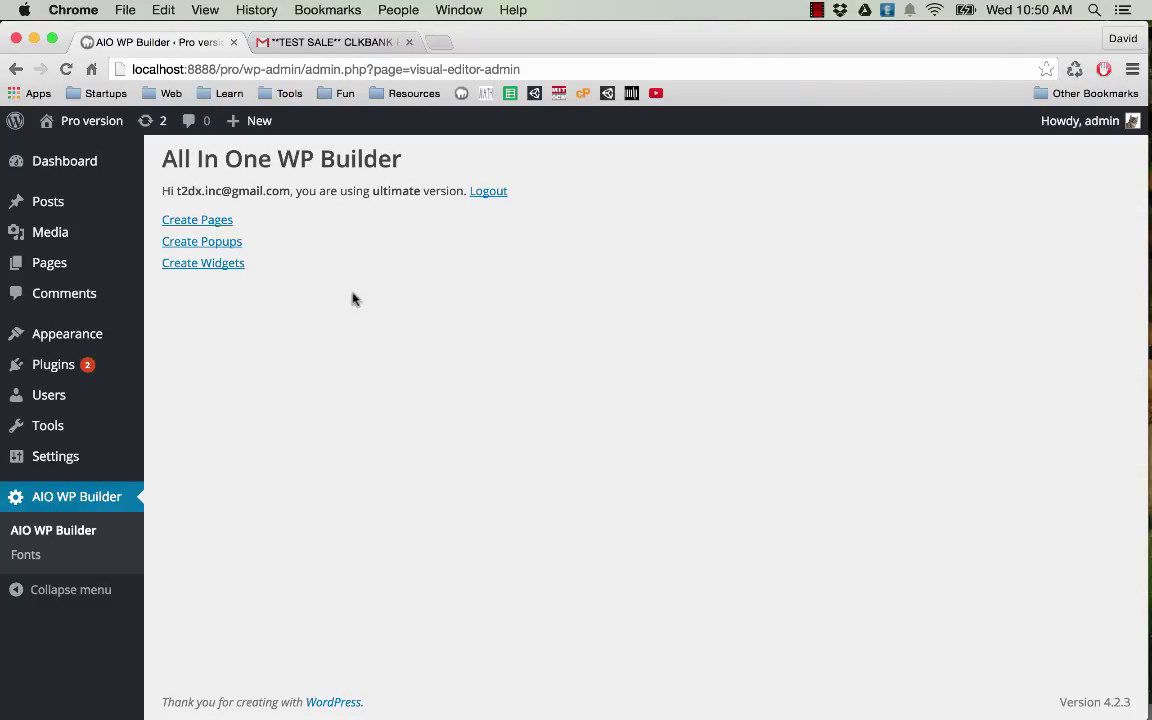
mouse_move(362, 298)
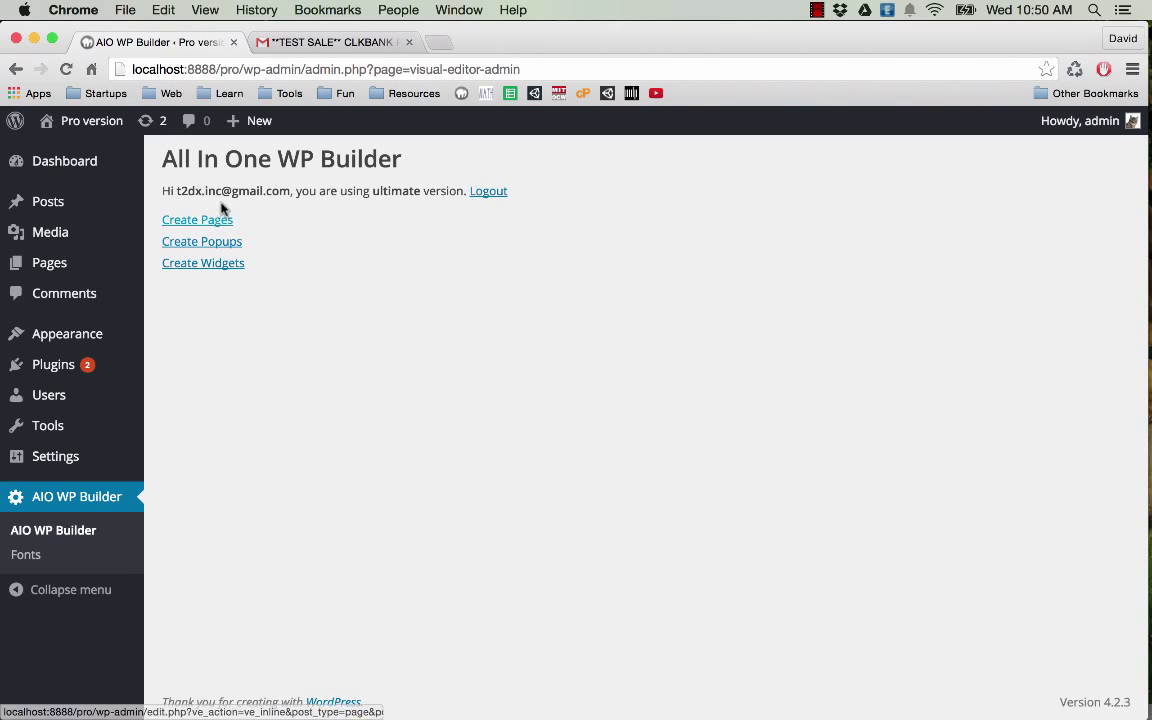
mouse_move(232, 220)
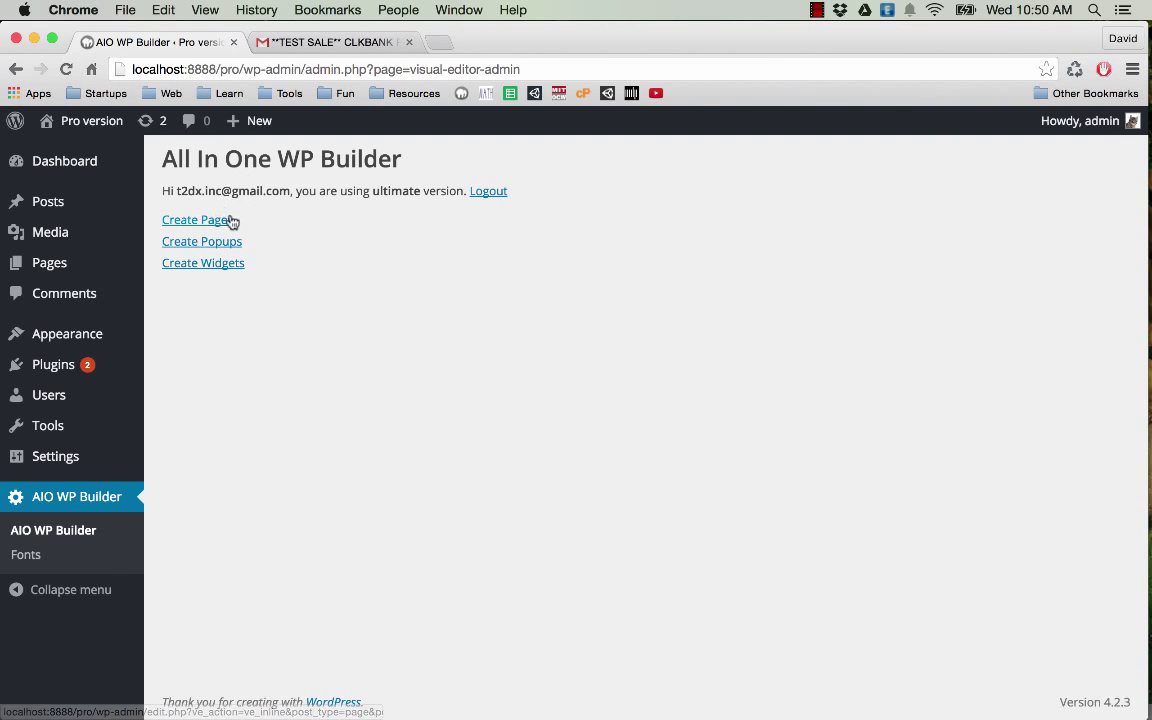